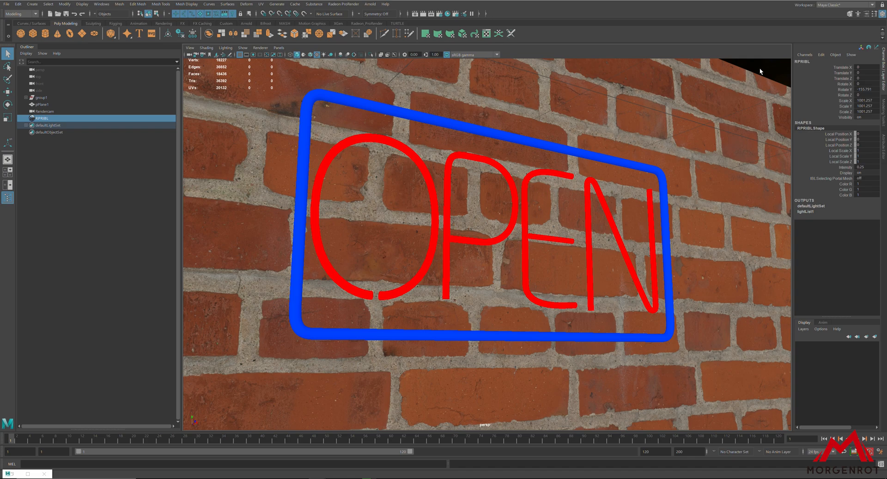
Step: Switch the viewport renderer from Viewport 2.0 to Radeon ProRender
click(260, 48)
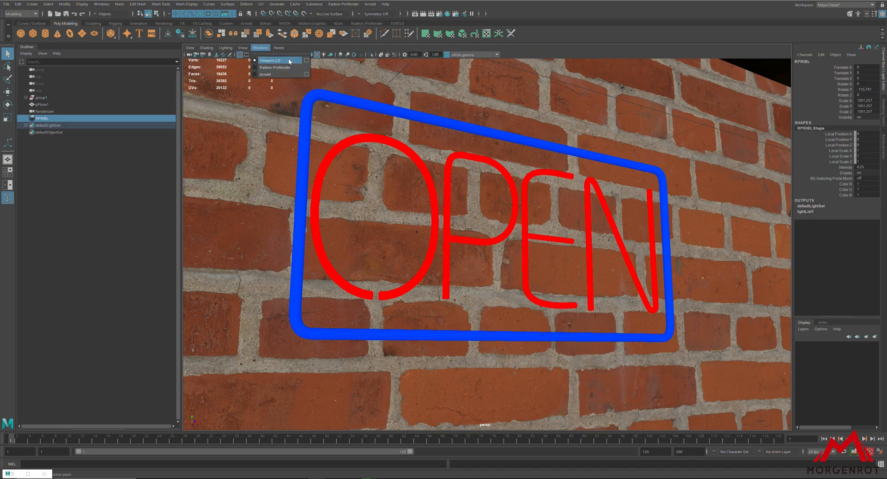
mouse_move(272, 60)
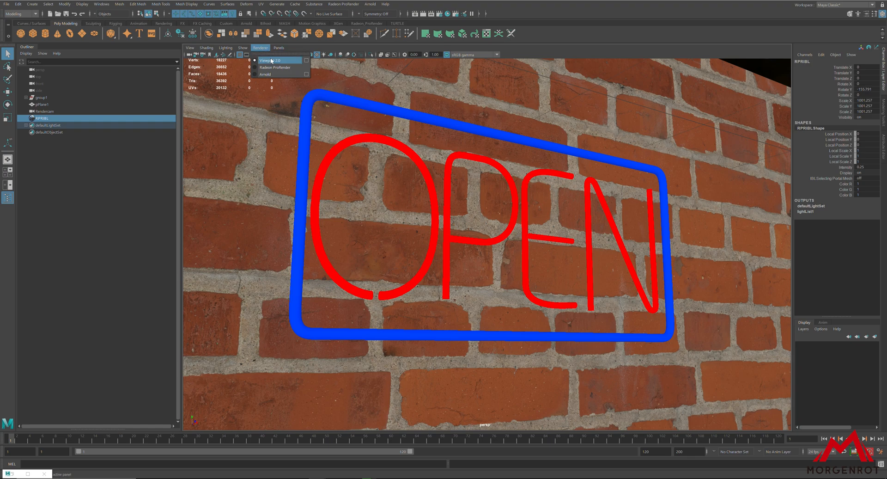
click(274, 60)
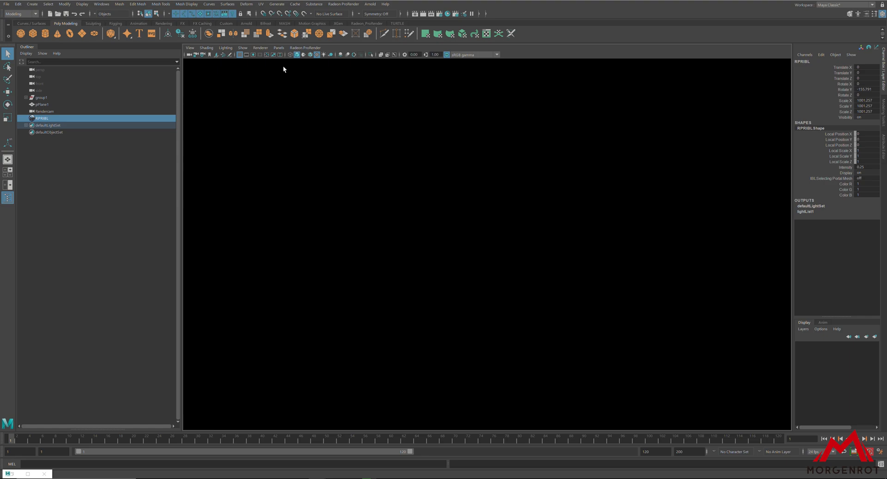
mouse_move(349, 240)
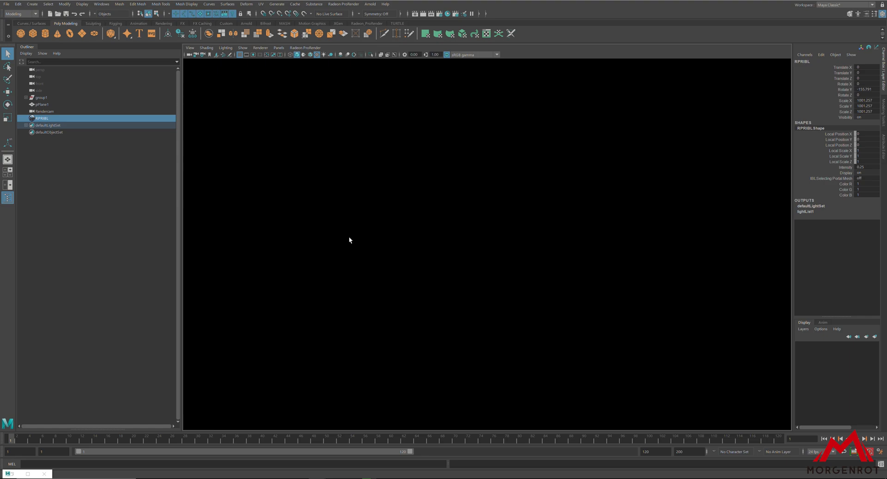
mouse_move(360, 243)
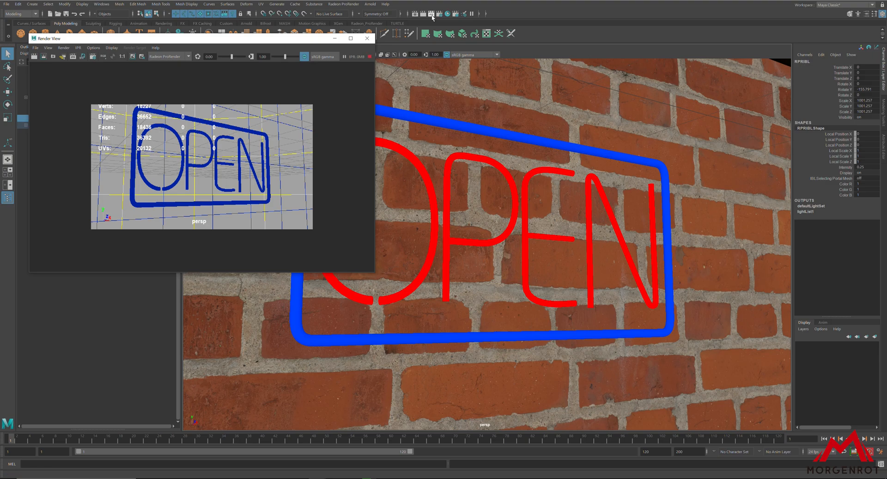
mouse_move(429, 94)
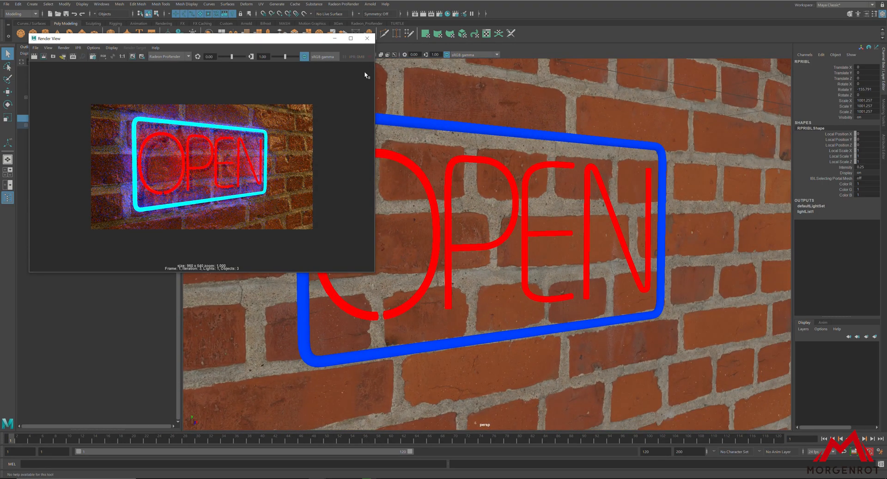
Step: Close Render View, open Render Settings and leave only one AMD Radeon VII device enabled
click(366, 38)
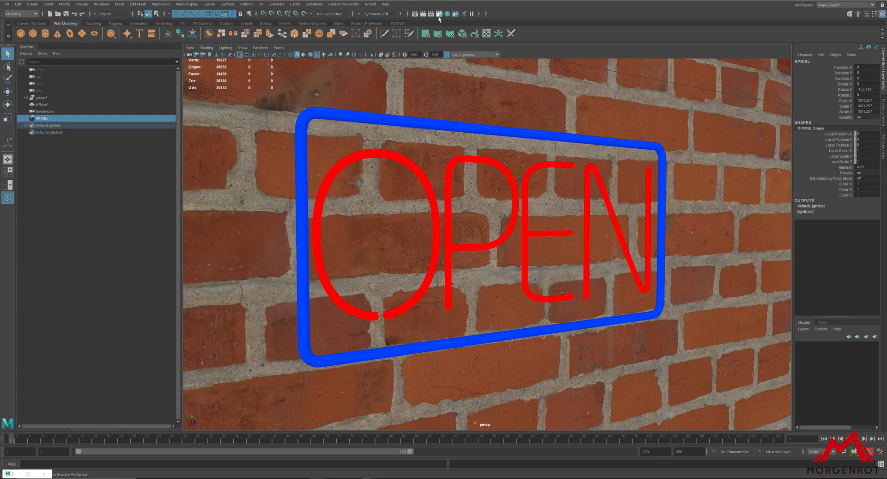
click(437, 13)
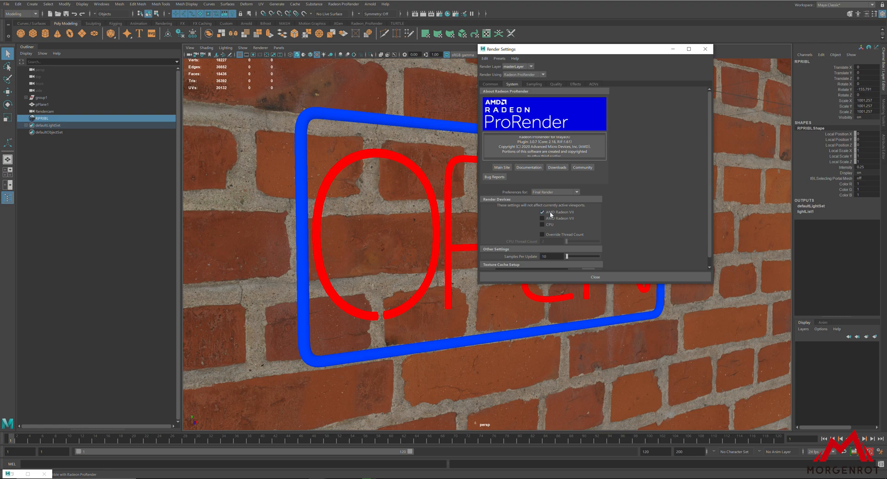
click(542, 217)
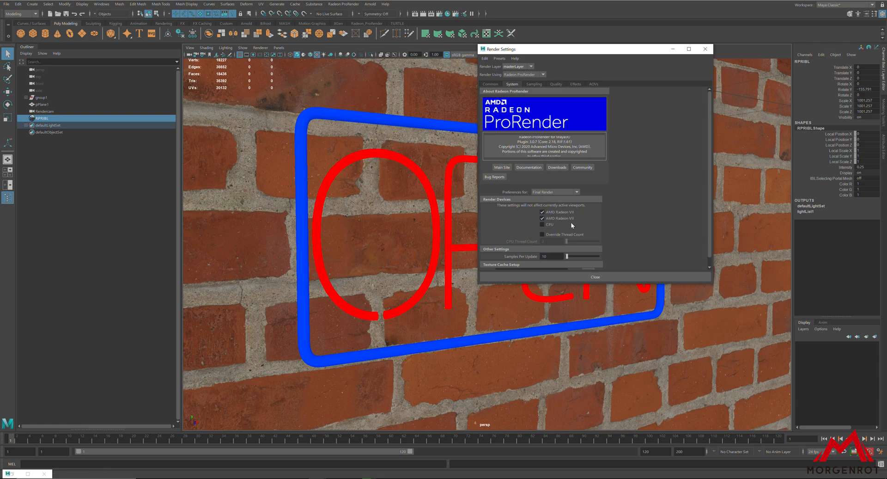
click(542, 218)
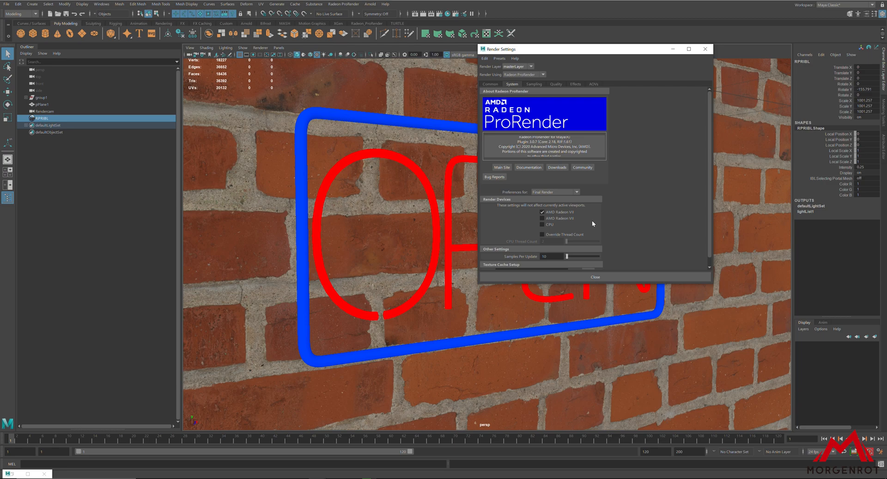
click(533, 84)
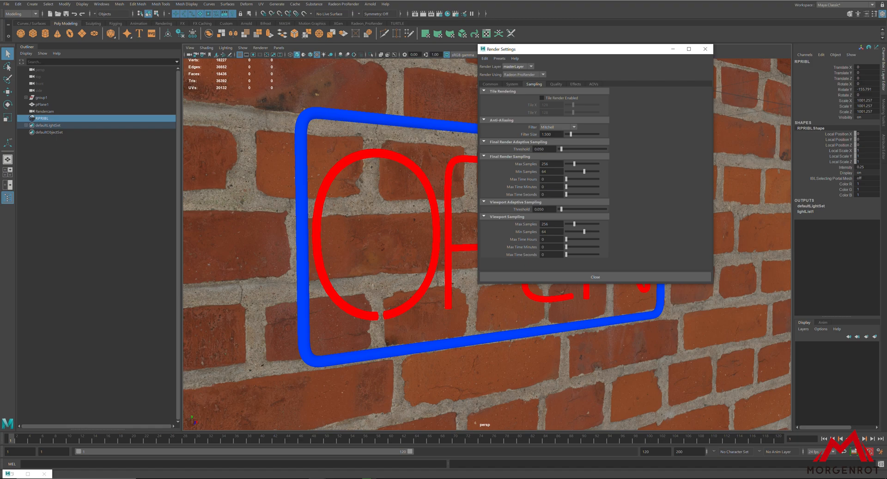
Step: Edit the Max Samples value, then load the roughness comparison spheres and start an IPR render
triple_click(551, 163)
text(128)
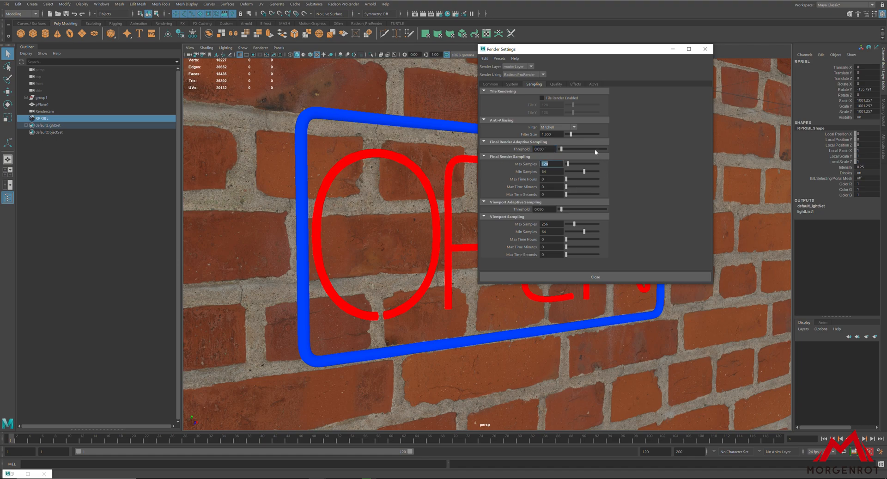
mouse_move(542, 106)
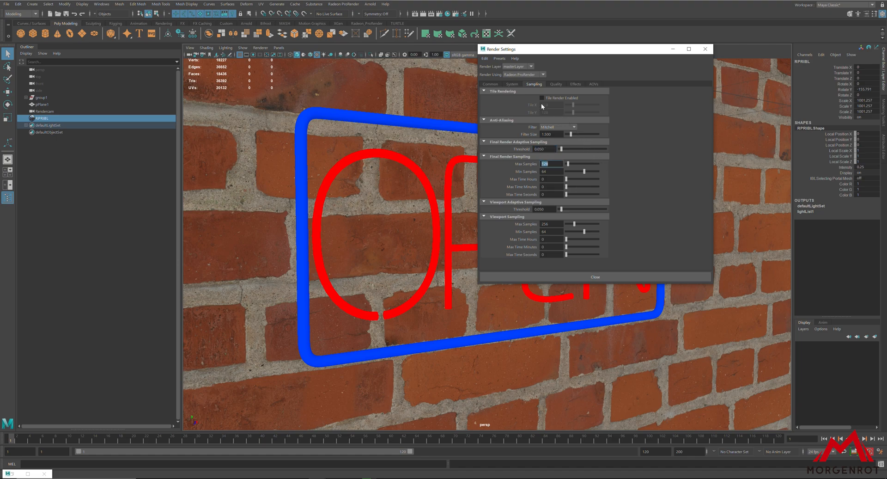
click(542, 97)
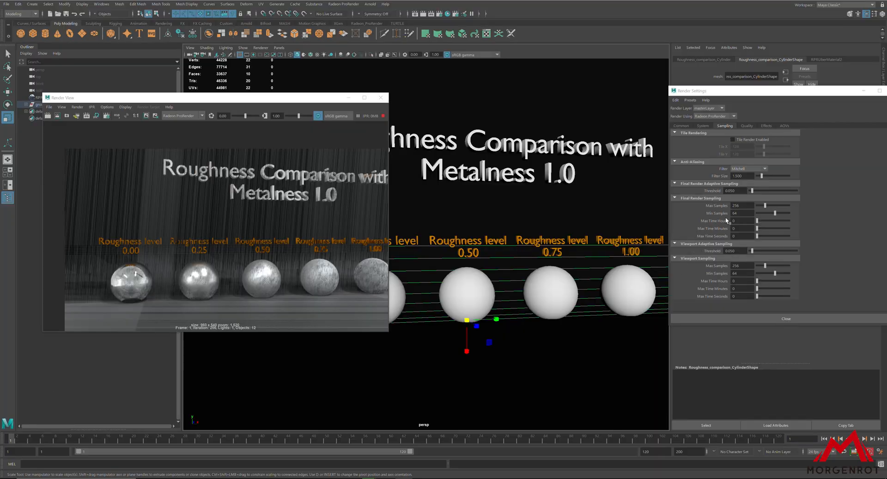
mouse_move(750, 173)
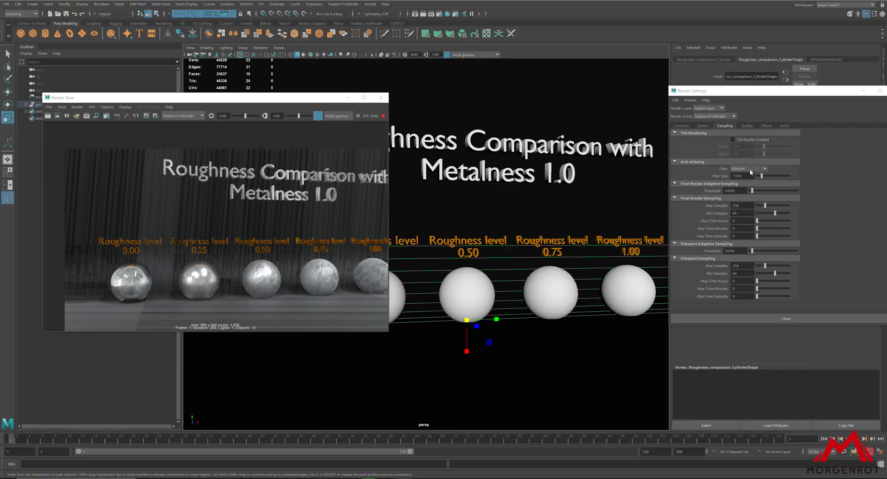
Step: Change the ProRender anti-aliasing filter from Mitchell to Box
click(764, 168)
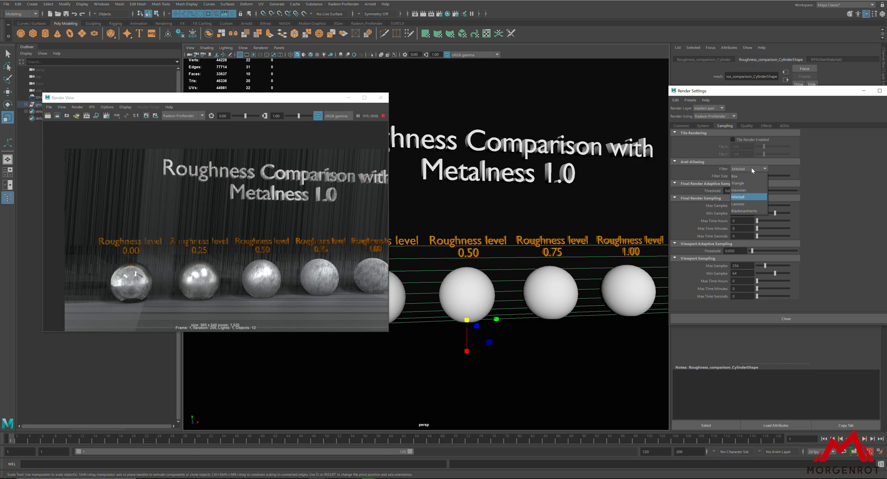
mouse_move(745, 208)
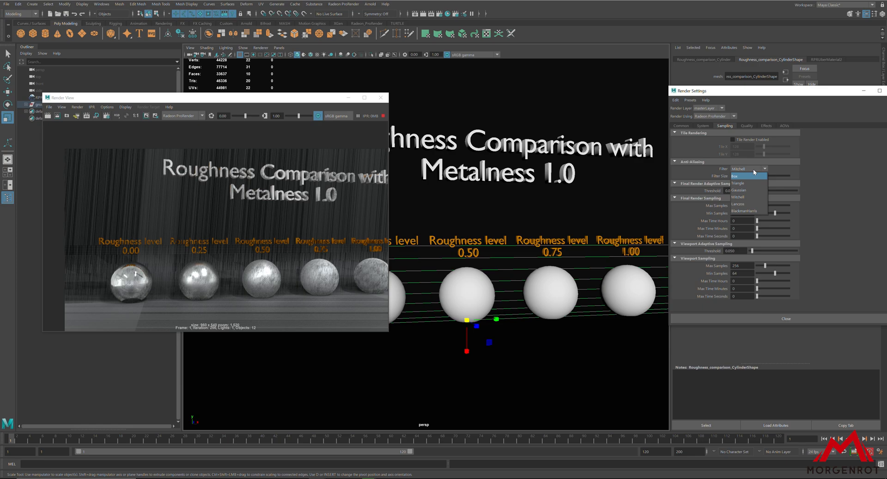
click(747, 125)
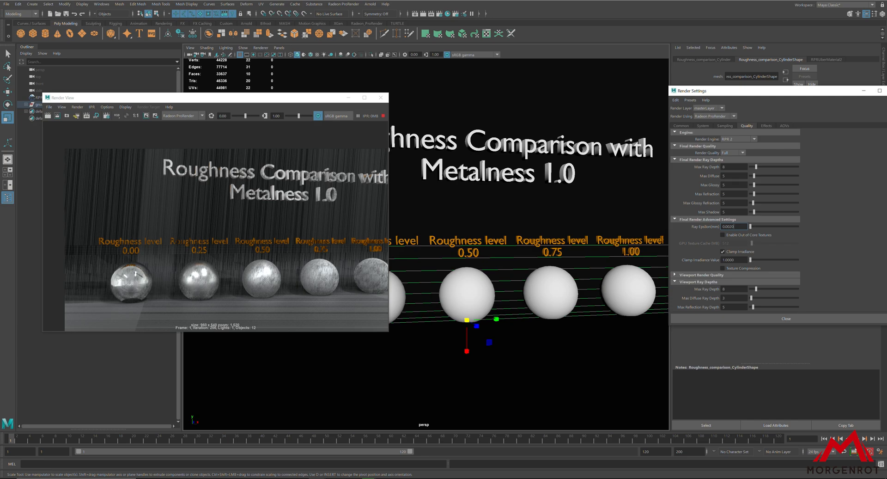
mouse_move(285, 287)
text(10)
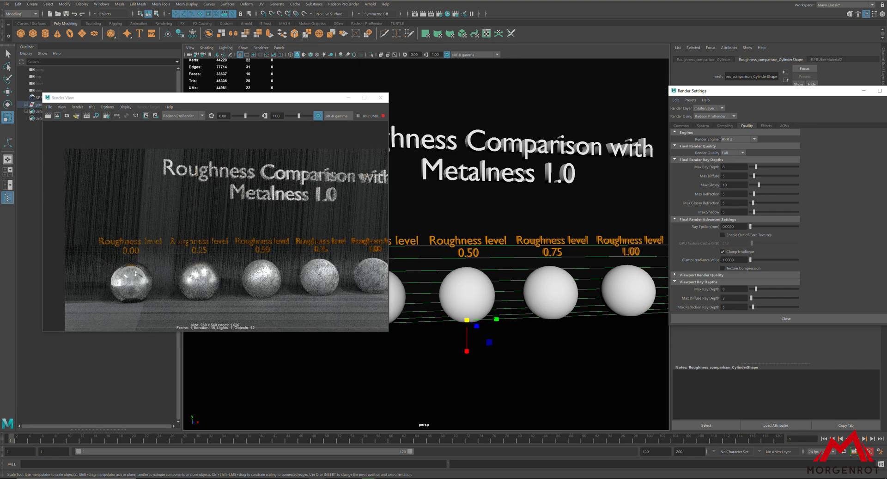
Step: Set Max Glossy ray depth to 10 and Ray Epsilon to 2.0000 for a streak-free preview
triple_click(730, 227)
text(2.0000)
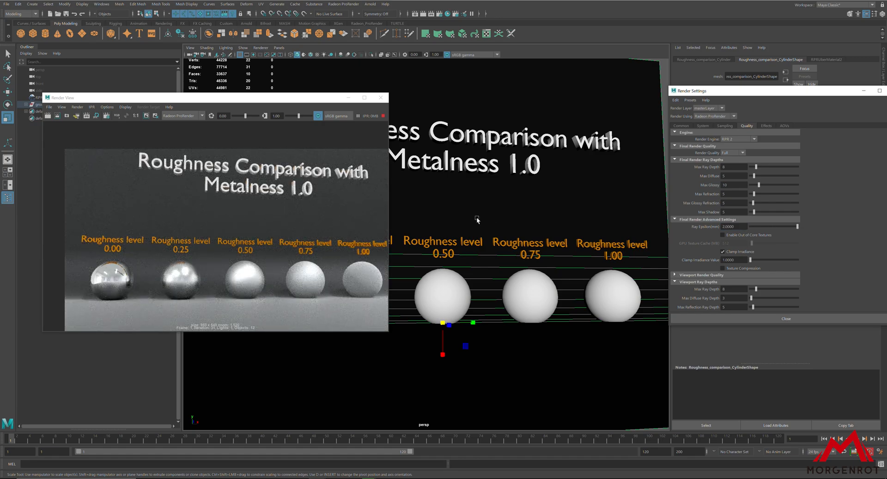
click(766, 125)
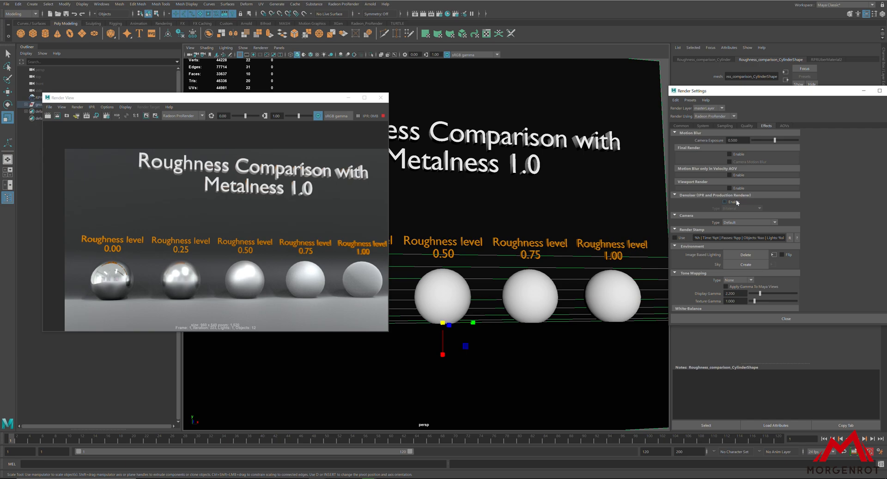
Step: Look over the tone mapping and white balance effects, then bring up the AOV passes
click(738, 210)
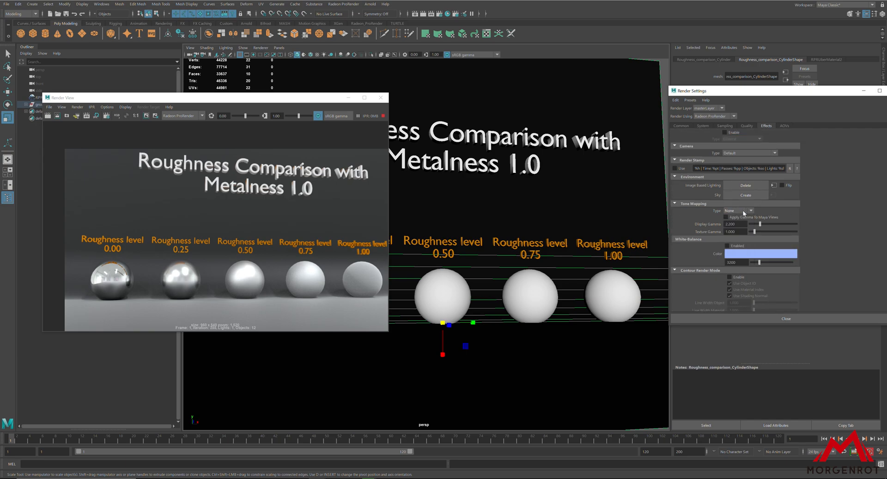
click(784, 126)
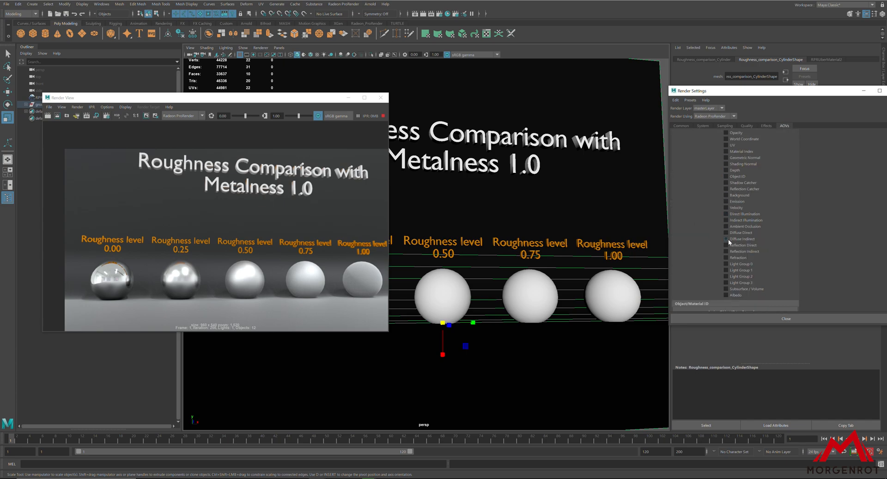
Step: Enable the Shadow Catcher, Reflection Catcher and Direct Illumination AOV passes
click(727, 214)
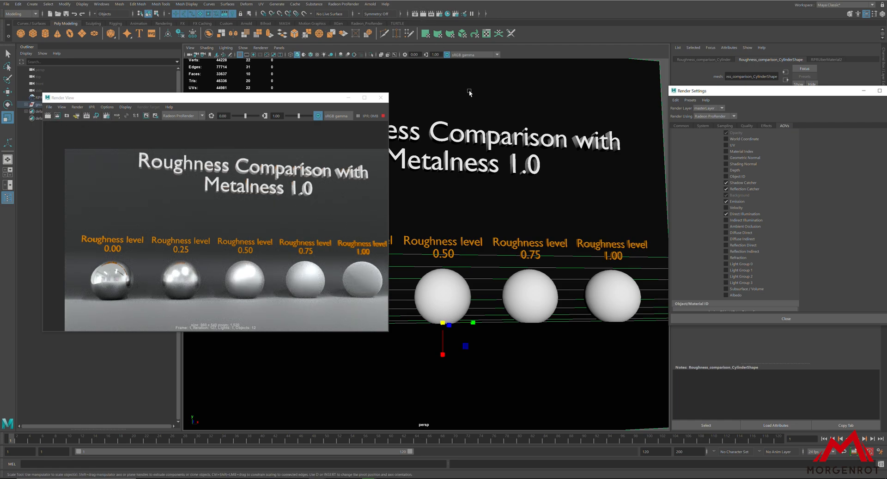
click(343, 5)
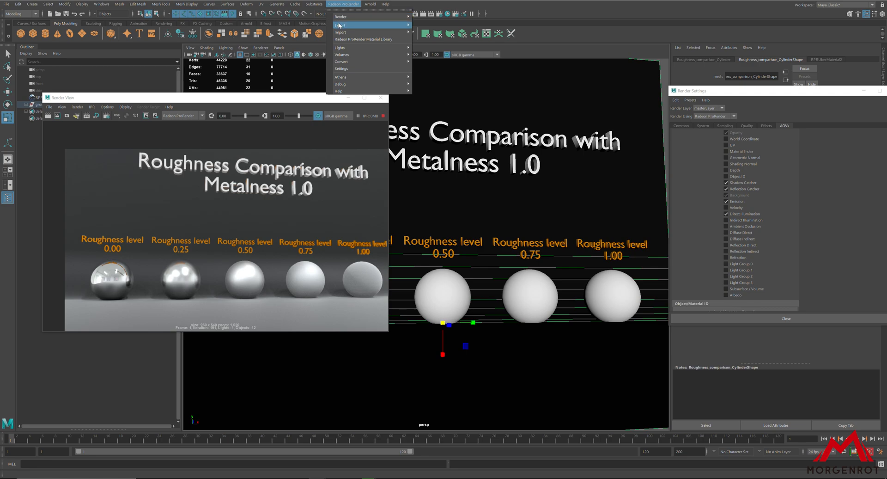
click(343, 5)
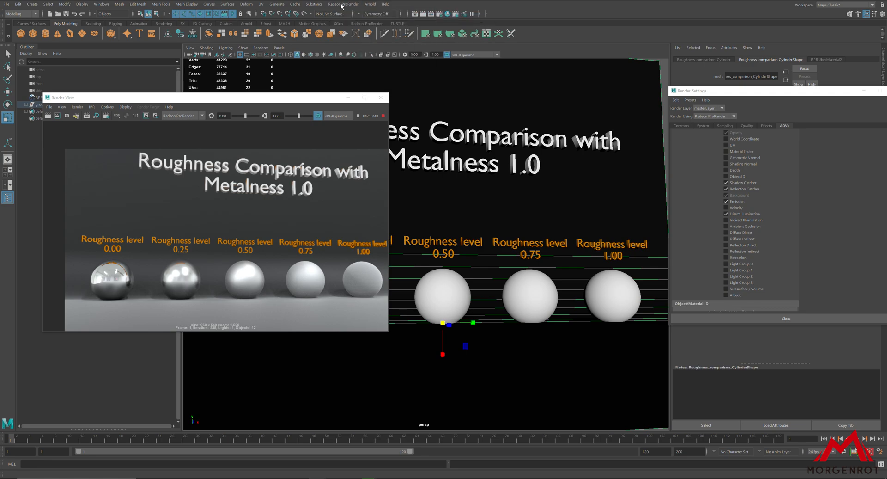
mouse_move(554, 81)
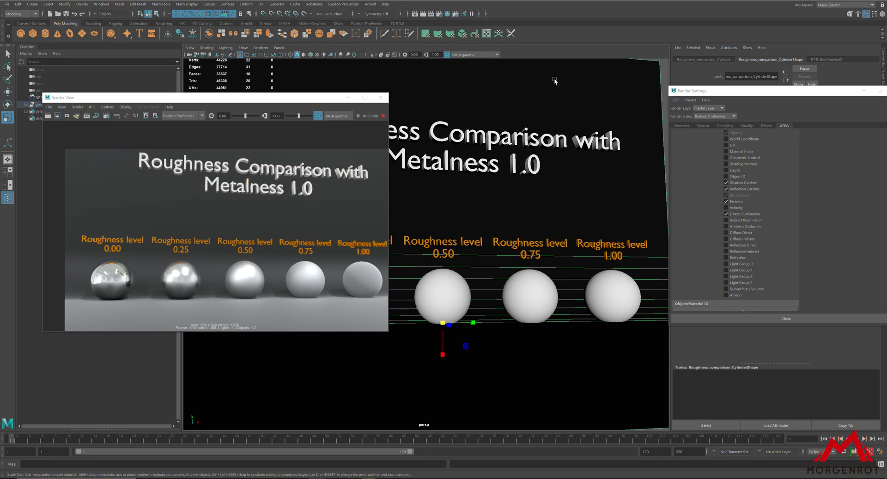